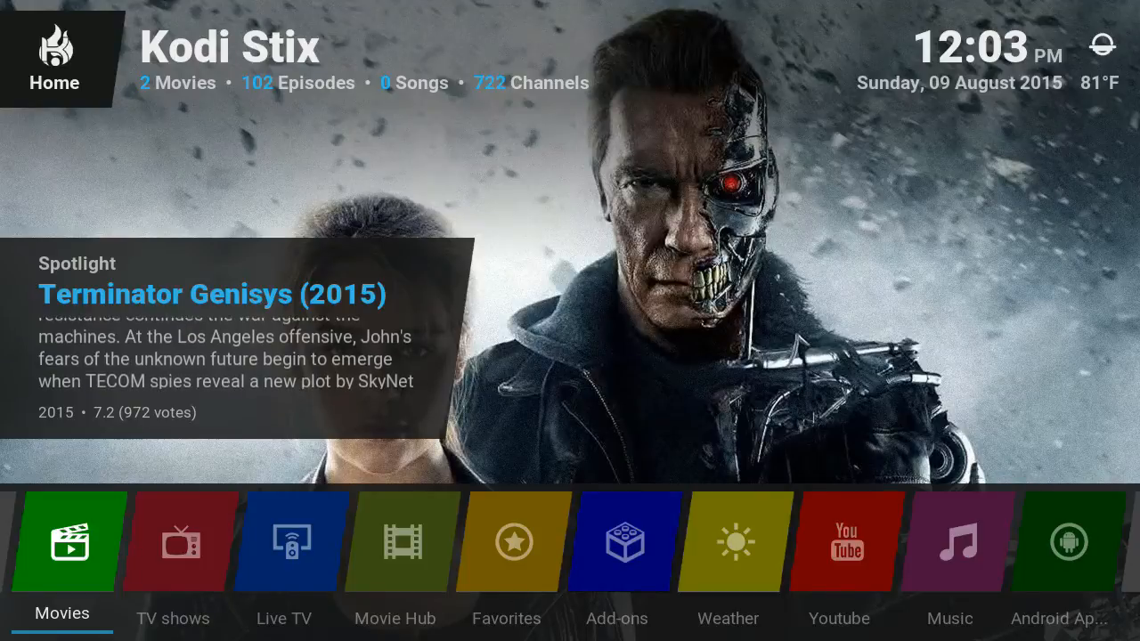
- Browse Add-ons to Enabled Add-ons and PVR clients, selecting PVR IPTV Simple Client
{"action": "left_click", "coordinate": [394, 541]}
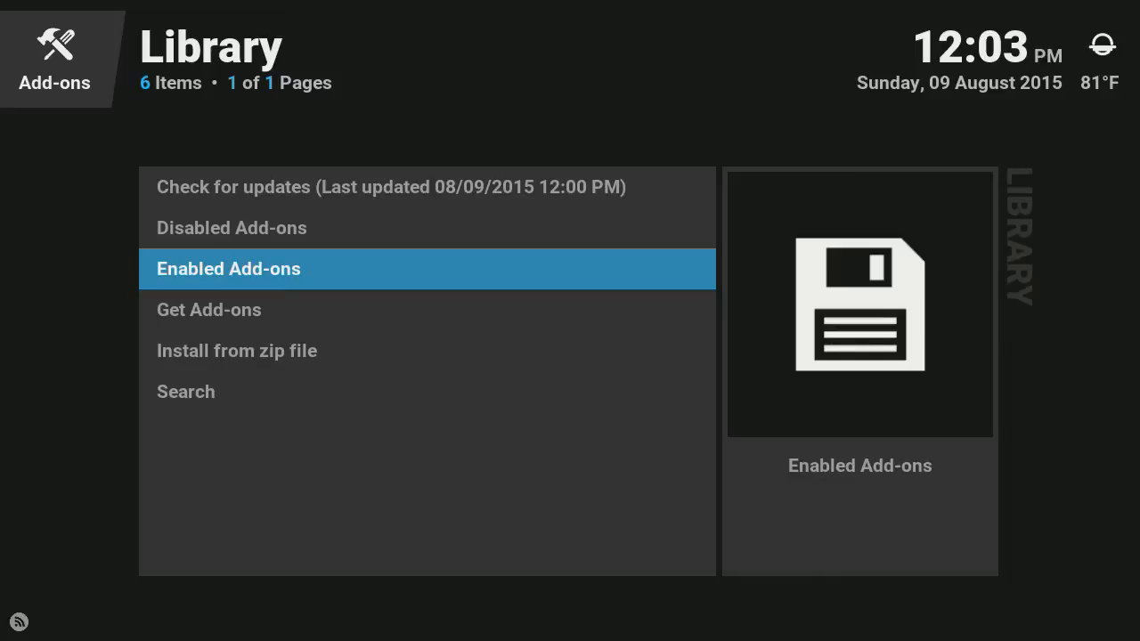
{"action": "left_click", "coordinate": [228, 269]}
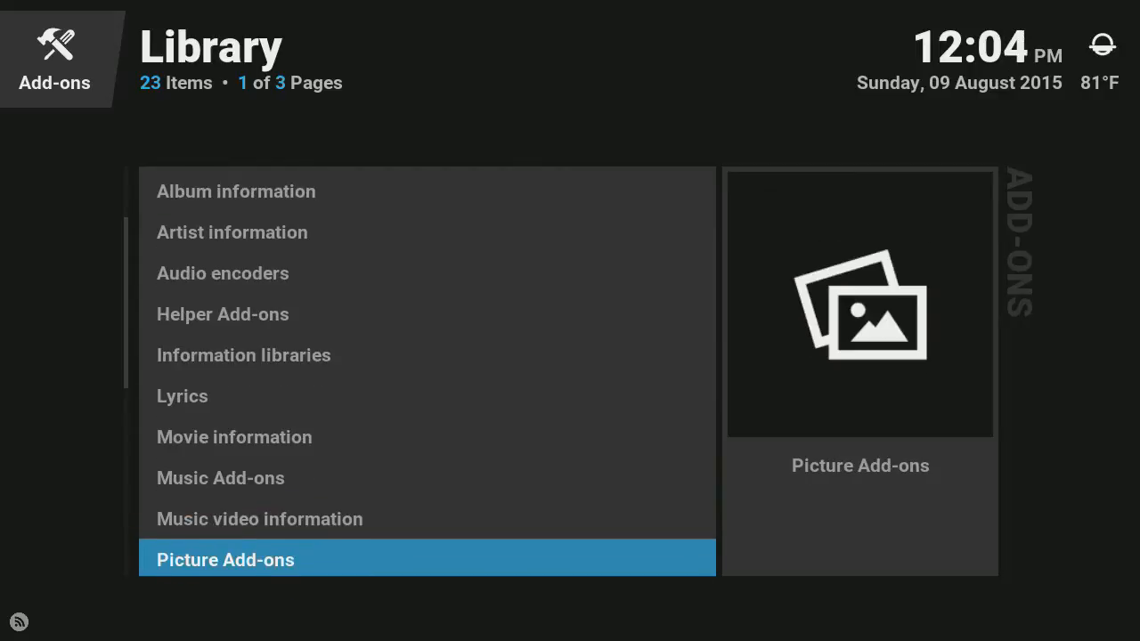
{"action": "scroll", "scroll_direction": "down", "scroll_amount": 3}
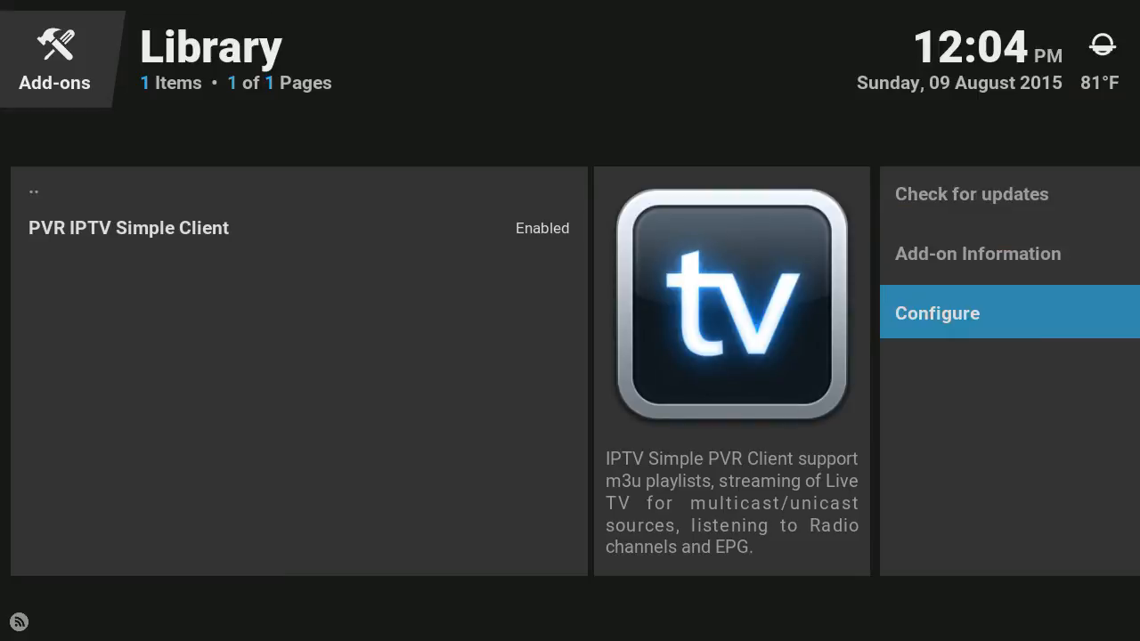
- Open Configure, edit M3U Play List URL, and erase the old localhost address
{"action": "left_click", "coordinate": [937, 312]}
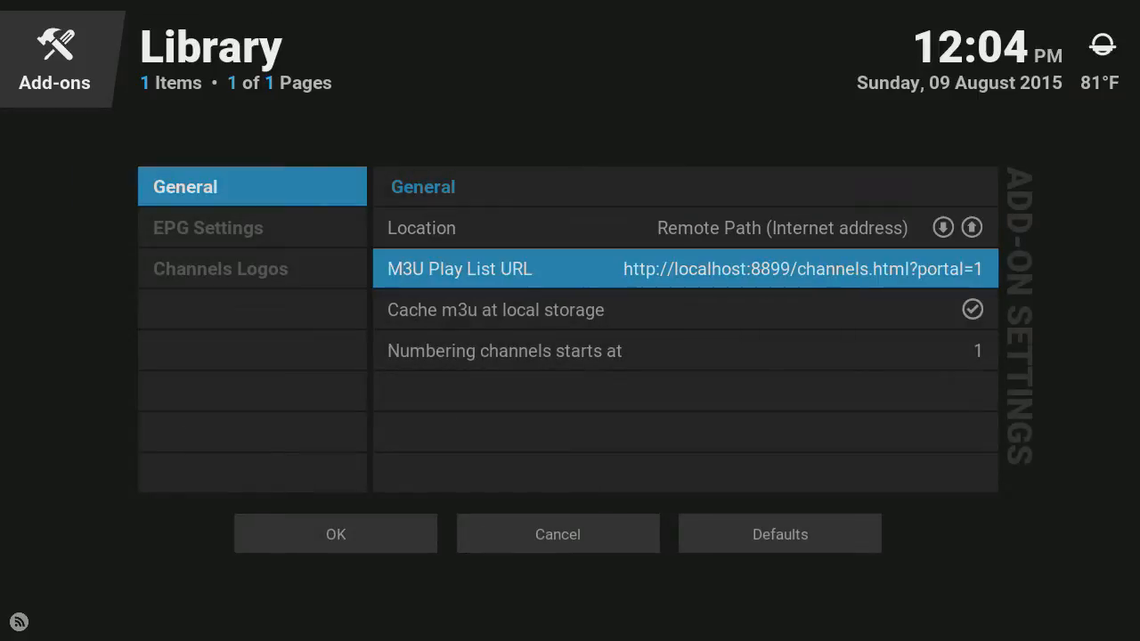
{"action": "left_click", "coordinate": [684, 268]}
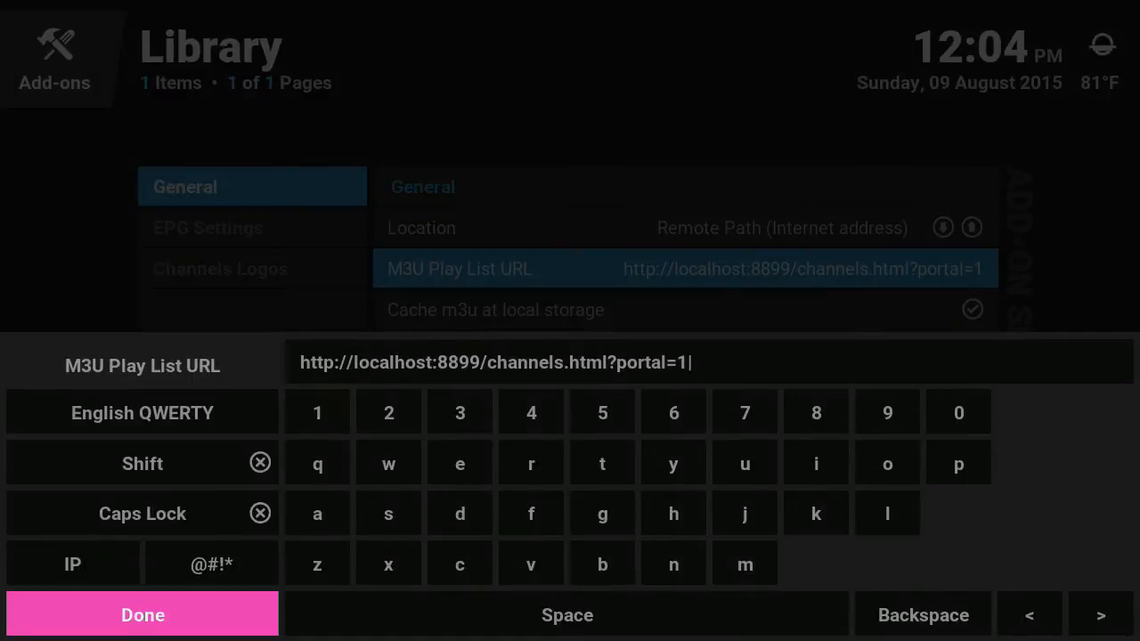
{"action": "mouse_move", "coordinate": [922, 614]}
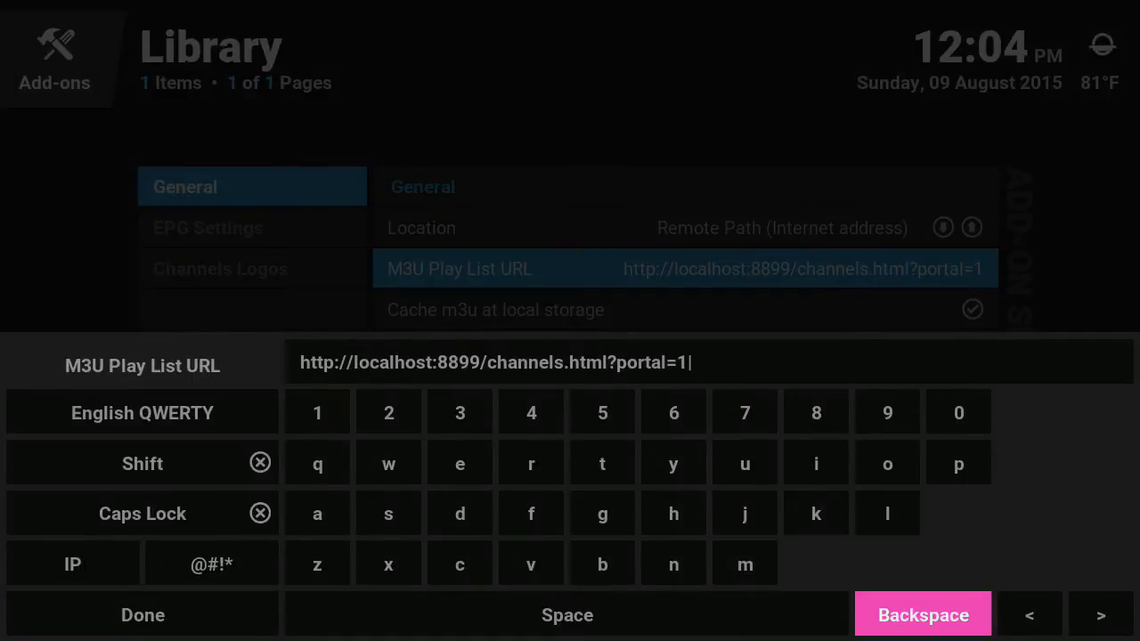
{"action": "left_click", "coordinate": [923, 614]}
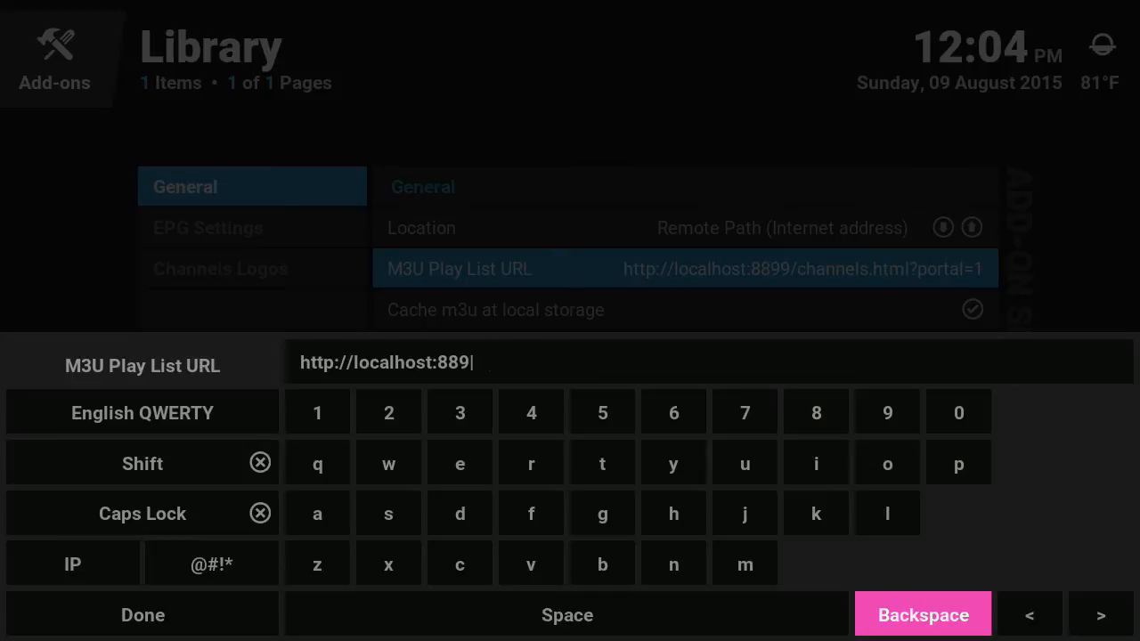
{"action": "left_click", "coordinate": [922, 615]}
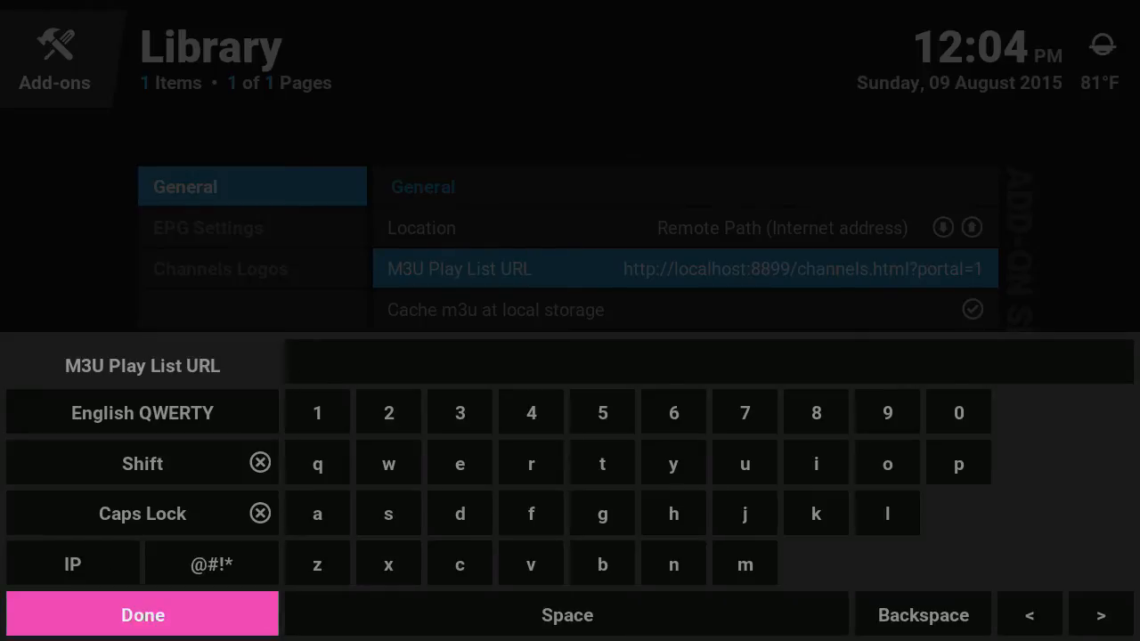
{"action": "type", "text": "http://file.xbmcmxtv.com/2legit.m3u"}
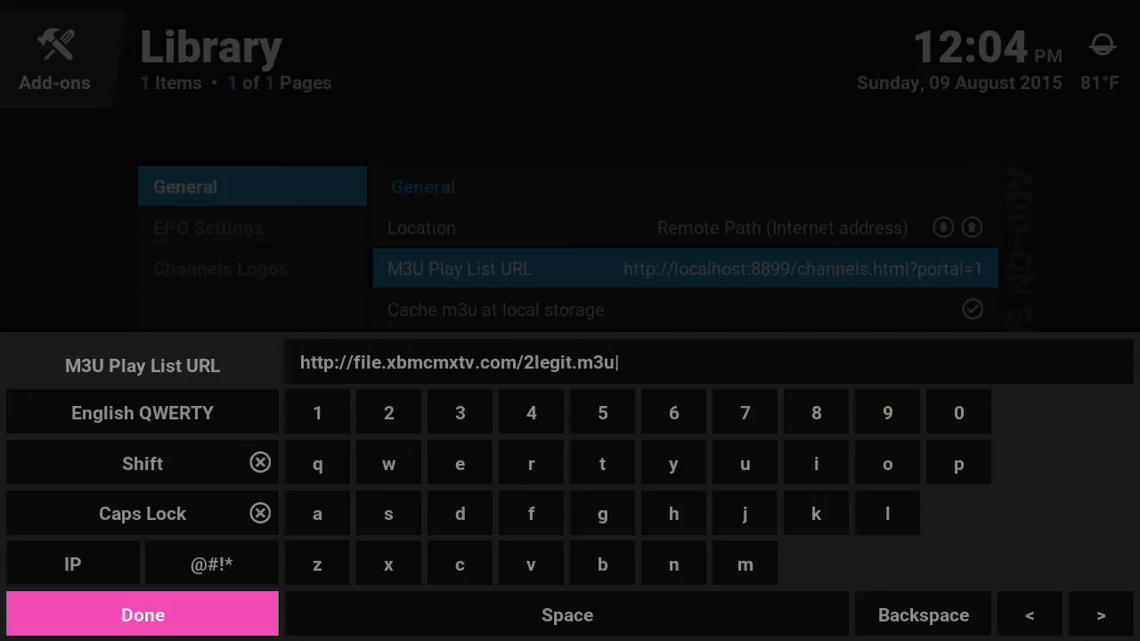
{"action": "left_click", "coordinate": [142, 614]}
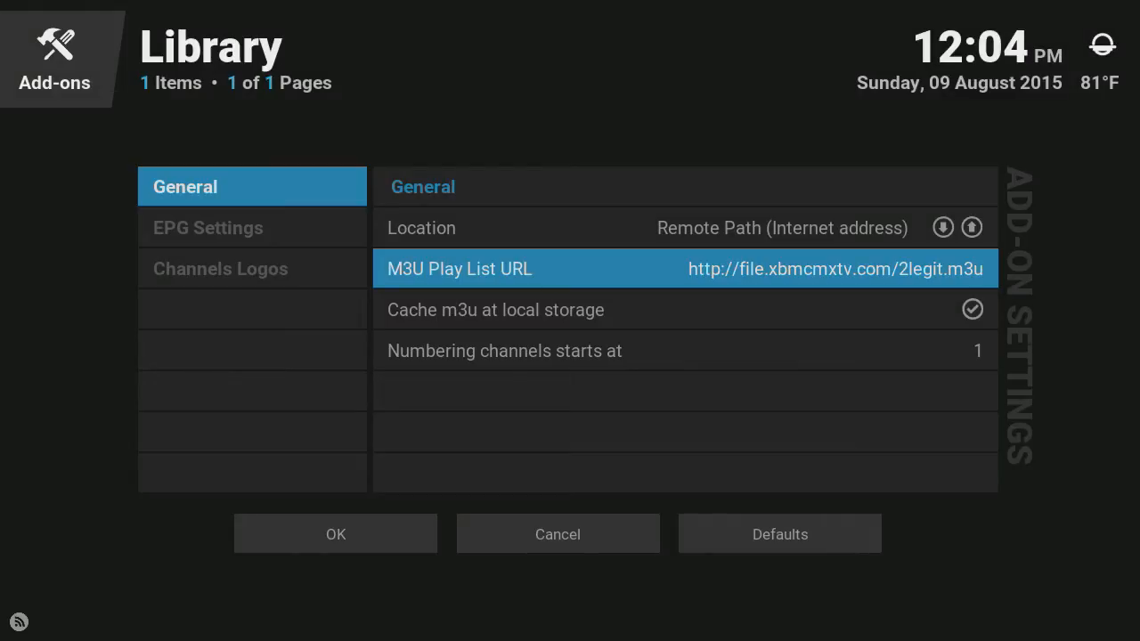
{"action": "left_click", "coordinate": [208, 227]}
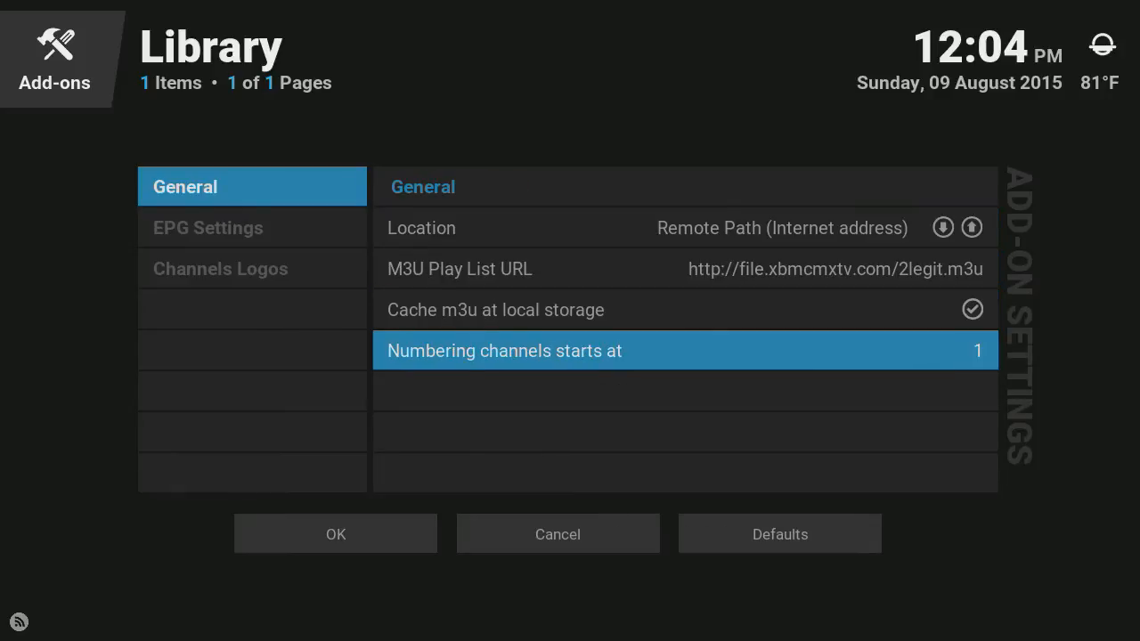
- Apply the settings with OK, acknowledge the restart notice, and close settings
{"action": "left_click", "coordinate": [335, 533]}
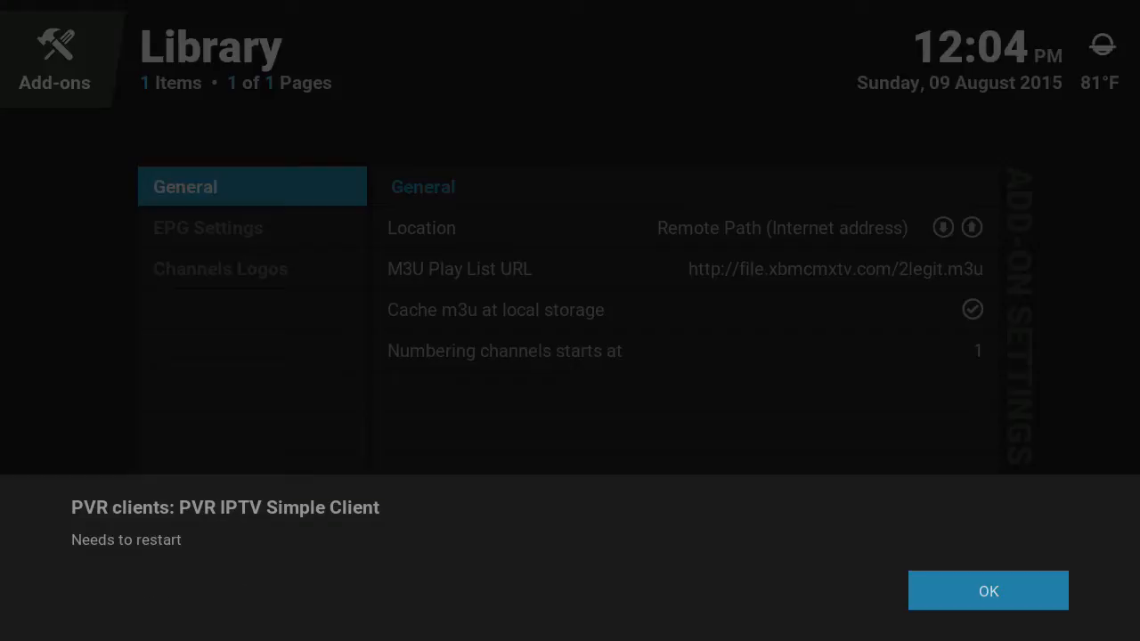
{"action": "left_click", "coordinate": [987, 591]}
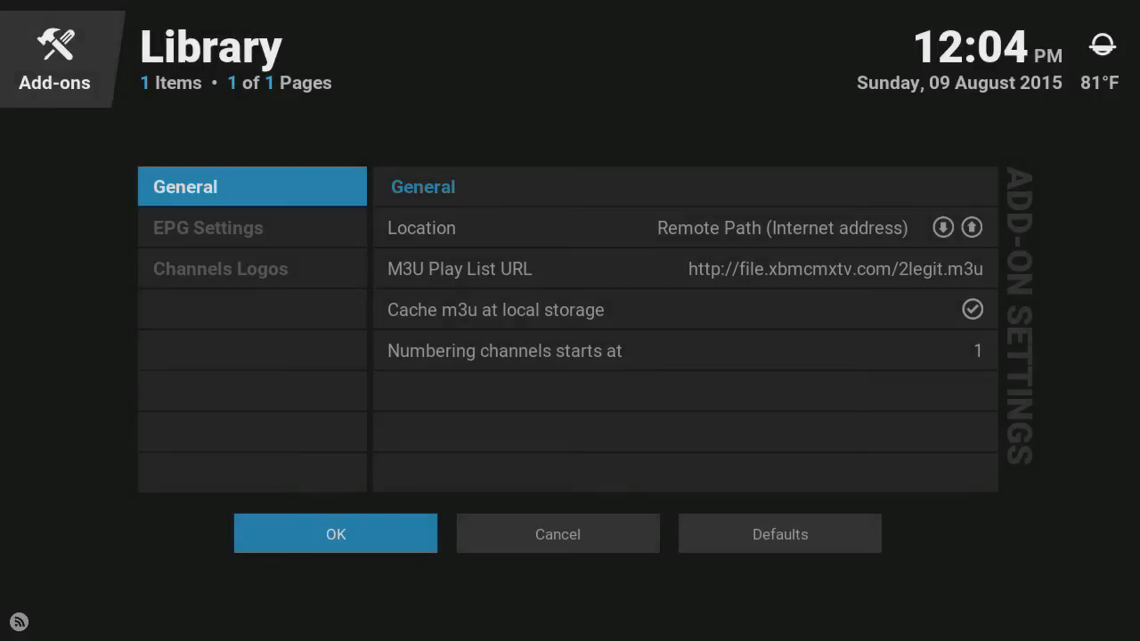
{"action": "left_click", "coordinate": [335, 534]}
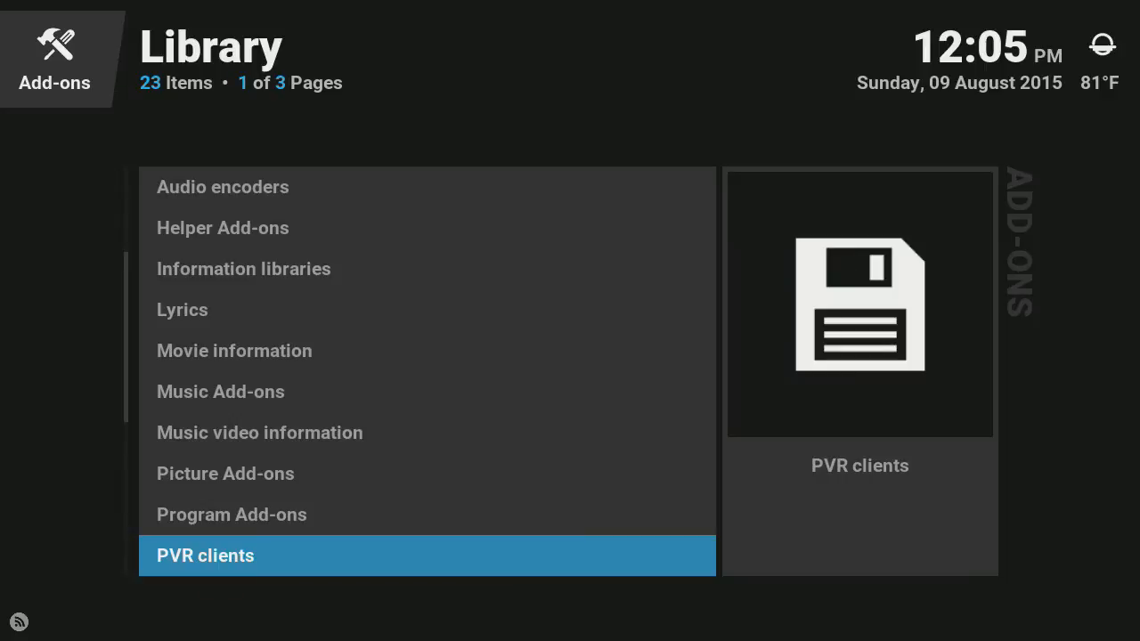
- Open enabled Video Add-ons and select IPTV Stalker to view its details
{"action": "scroll", "scroll_direction": "down", "scroll_amount": 3}
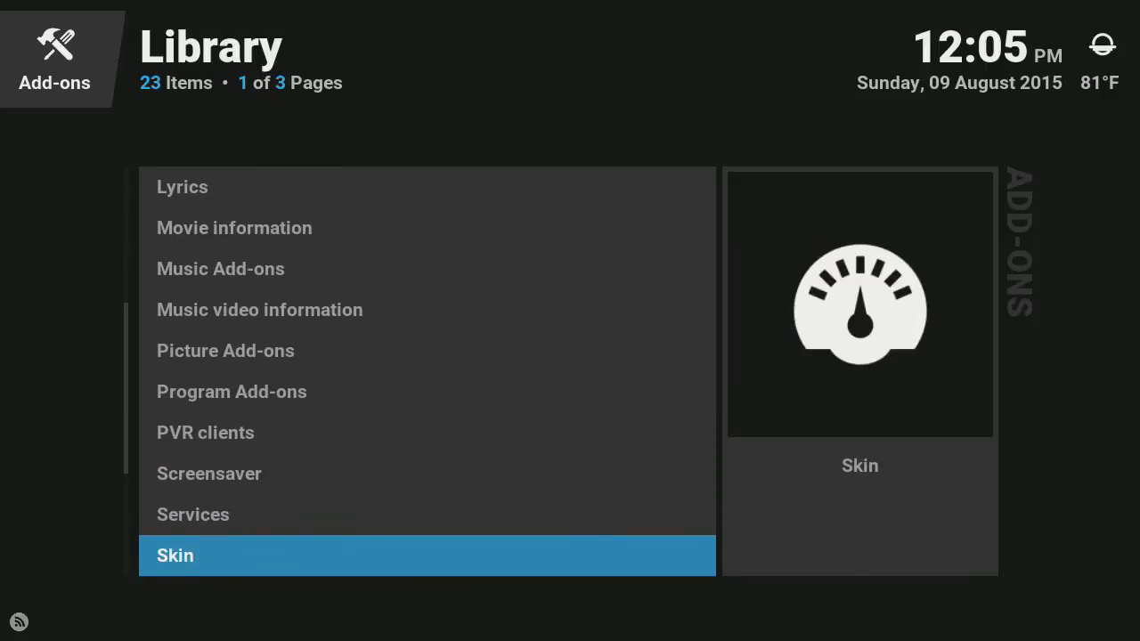
{"action": "scroll", "scroll_direction": "down", "scroll_amount": 3}
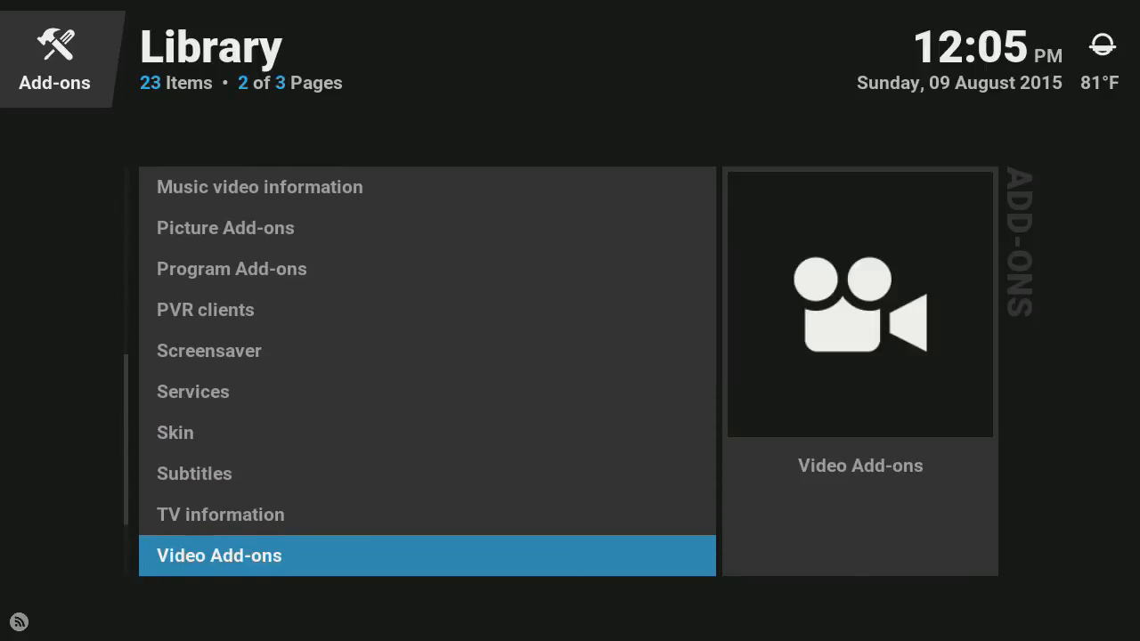
{"action": "left_click", "coordinate": [219, 555]}
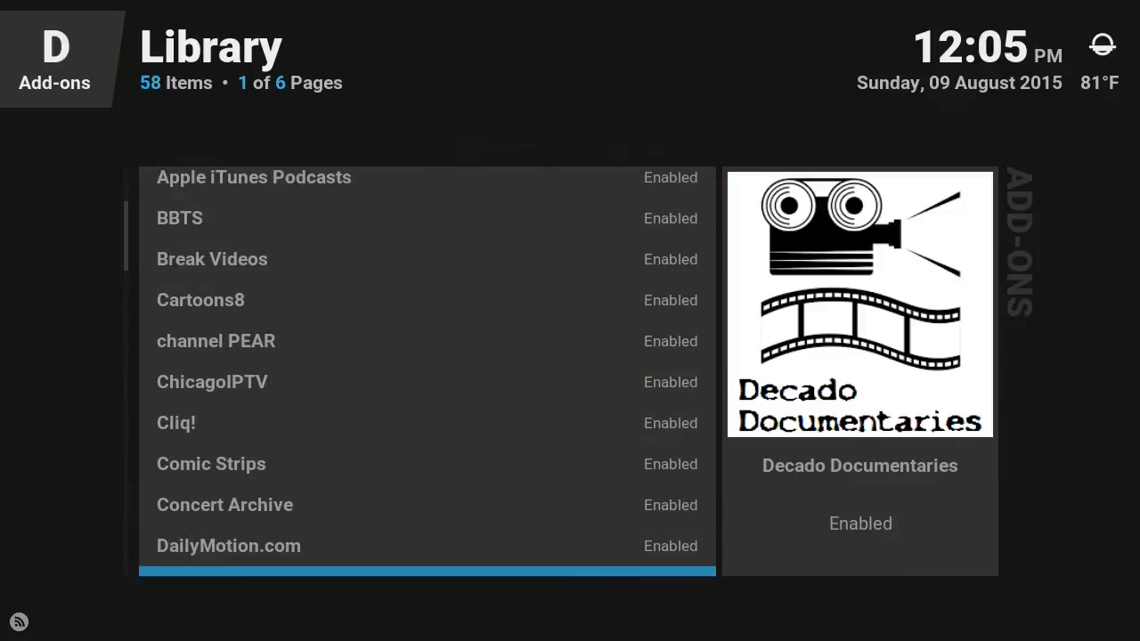
{"action": "scroll", "scroll_direction": "down", "scroll_amount": 3}
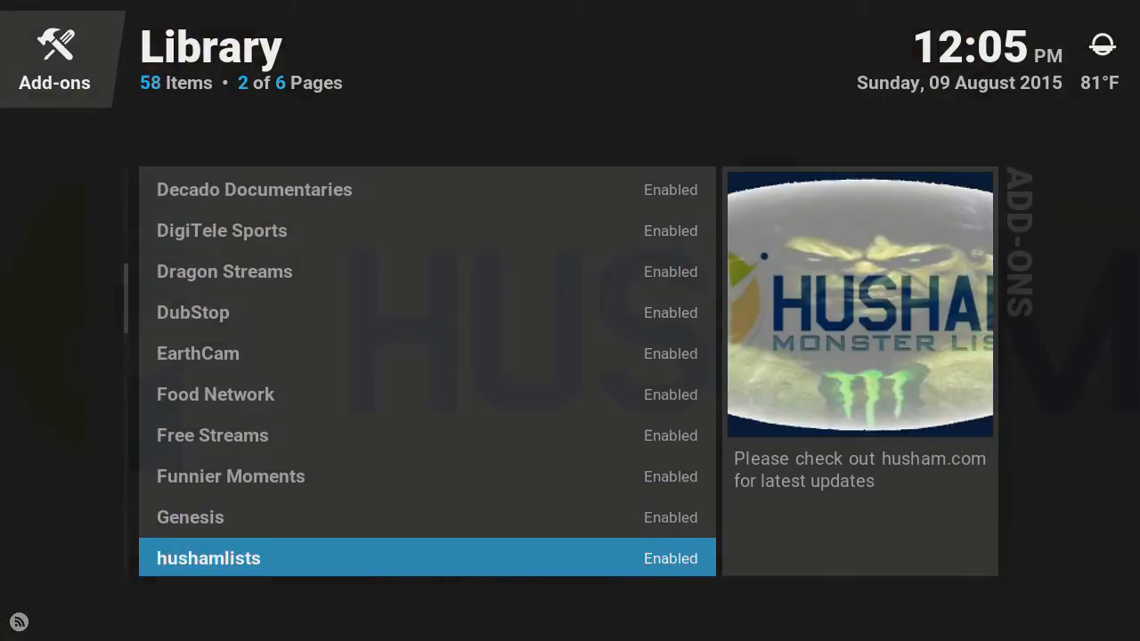
{"action": "scroll", "scroll_direction": "down", "scroll_amount": 3}
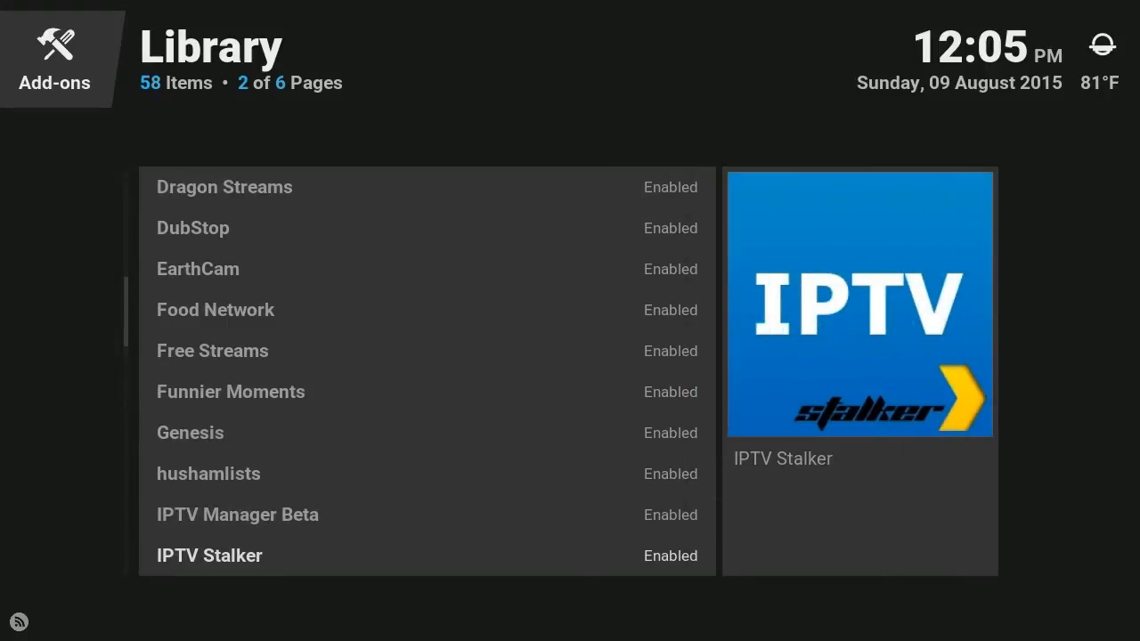
{"action": "left_click", "coordinate": [209, 555]}
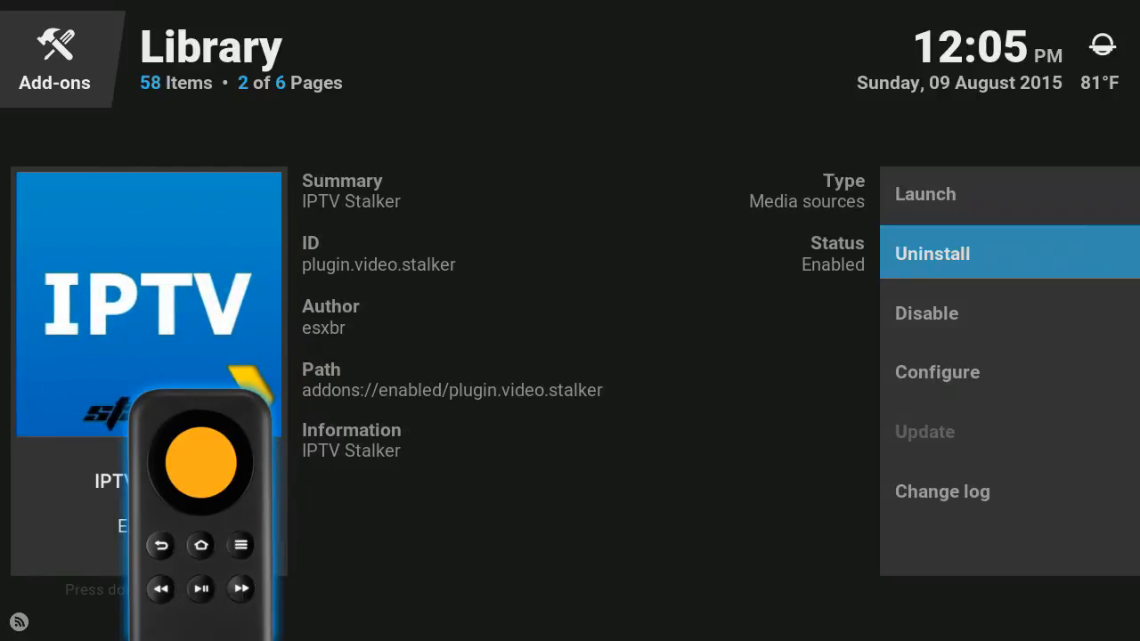
- Disable the IPTV Stalker add-on and return to the Home screen
{"action": "key", "text": "Down"}
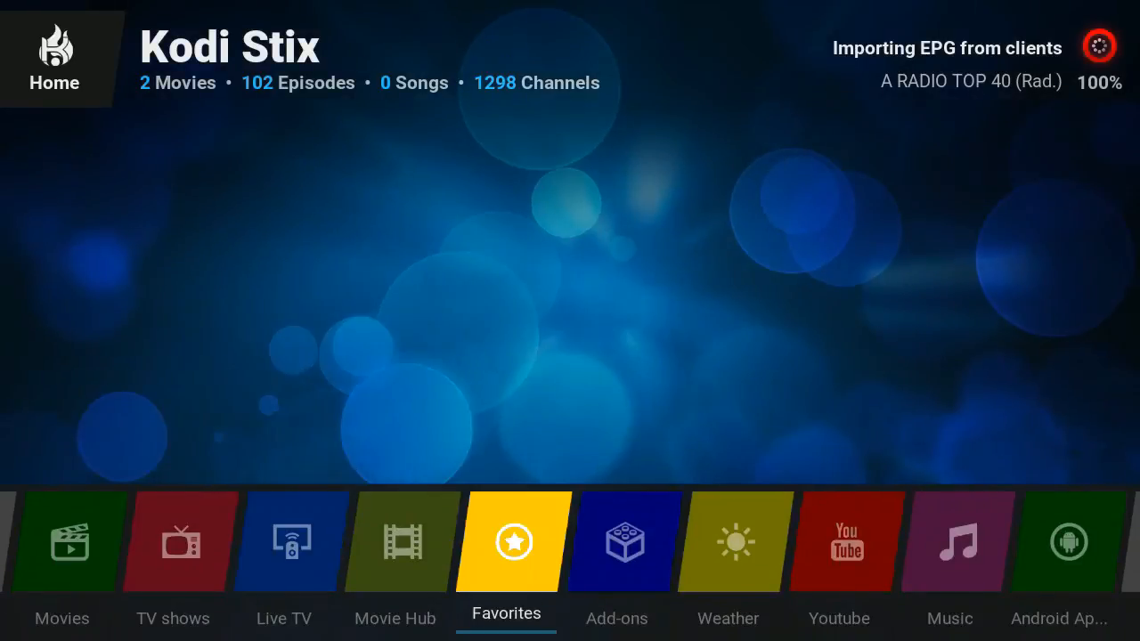
- Open Favourites and remove the TV+Guide 2 entry via its context menu
{"action": "left_click", "coordinate": [506, 542]}
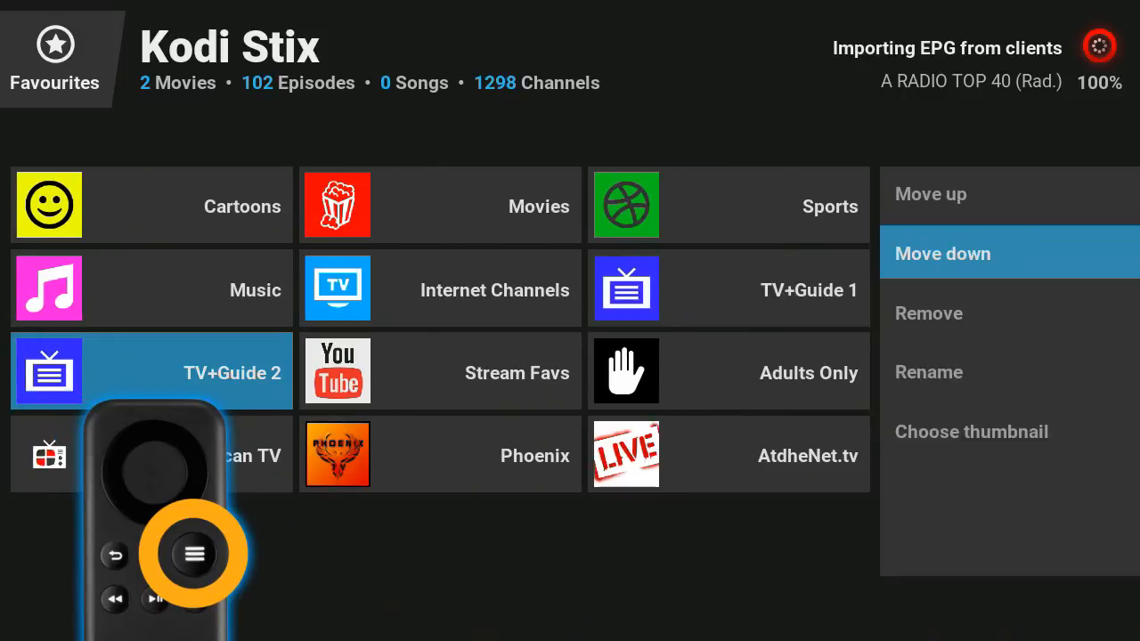
{"action": "key", "text": "Down"}
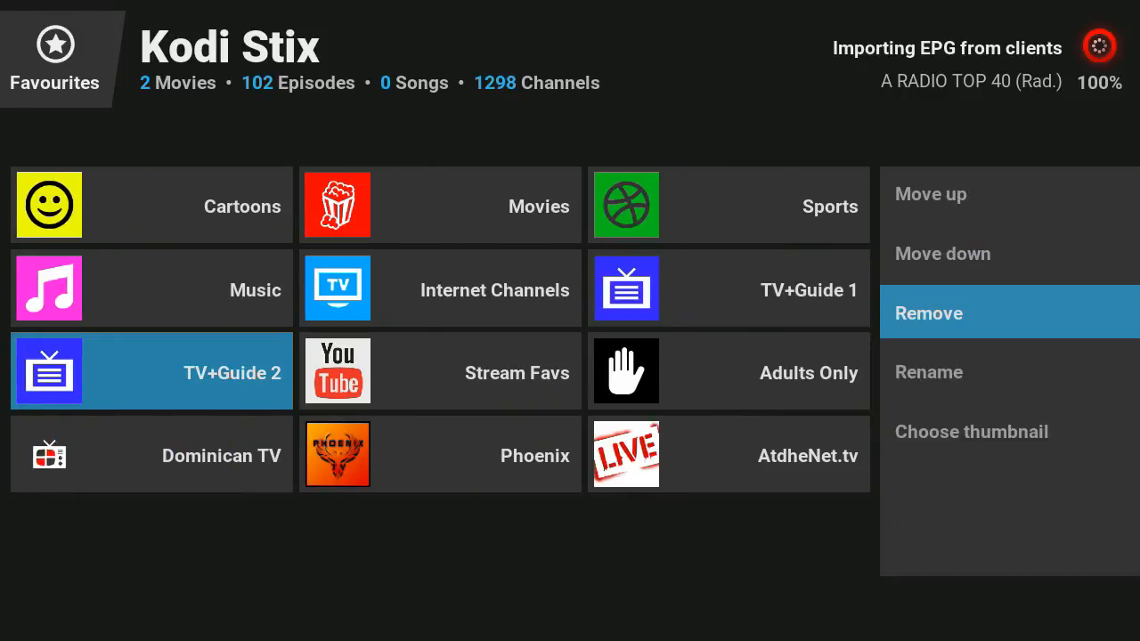
{"action": "left_click", "coordinate": [928, 313]}
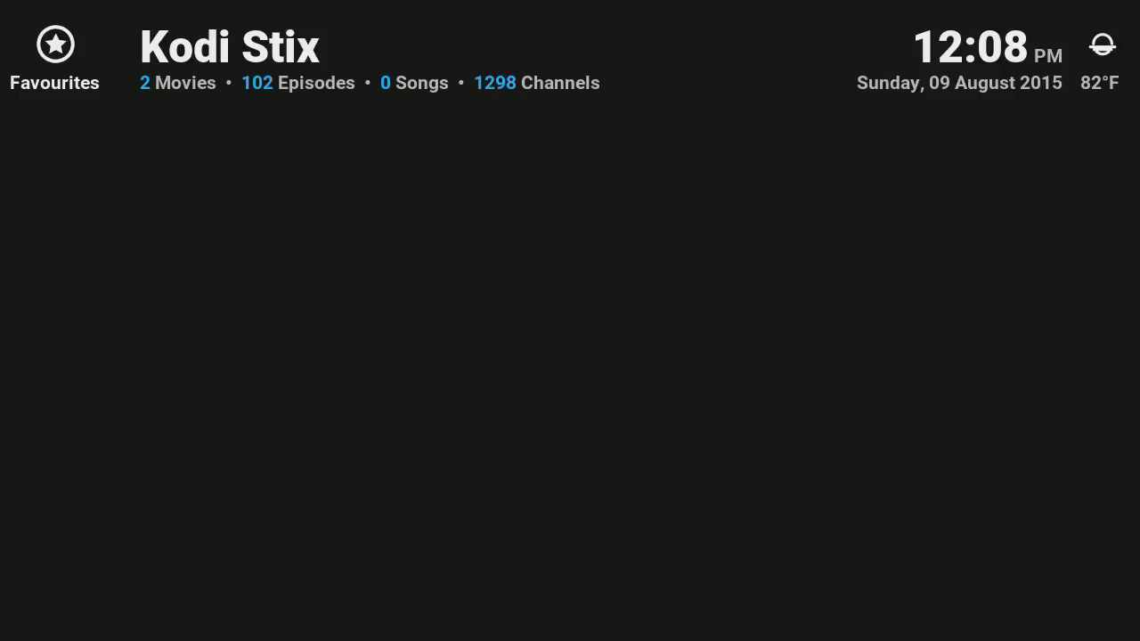
- Launch a program add-on from the Favourites screen
{"action": "left_click", "coordinate": [55, 57]}
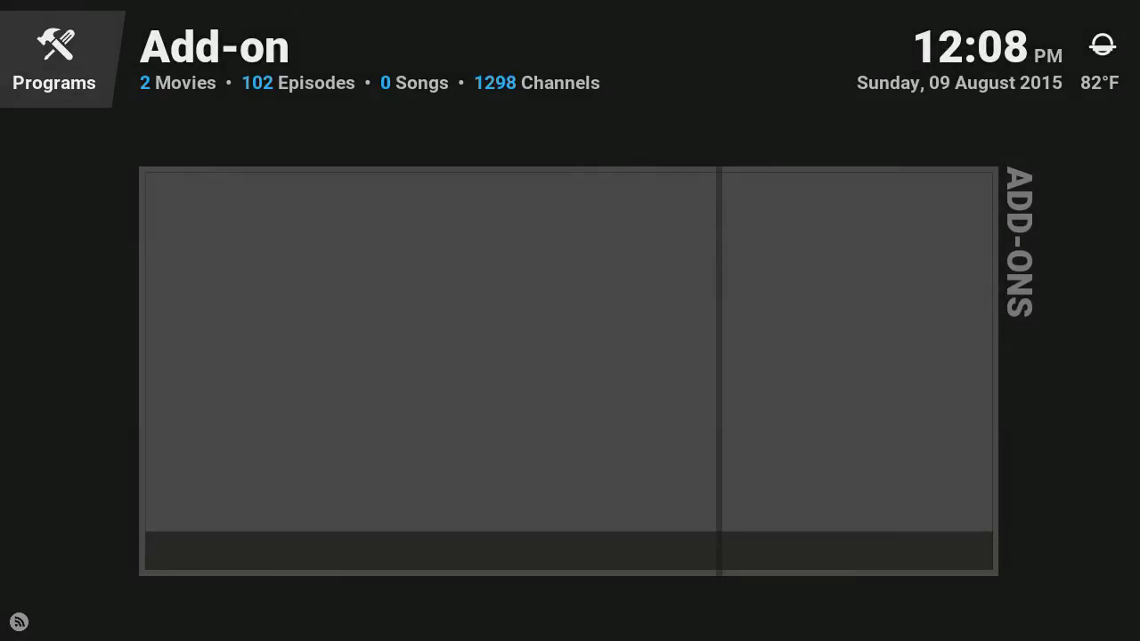